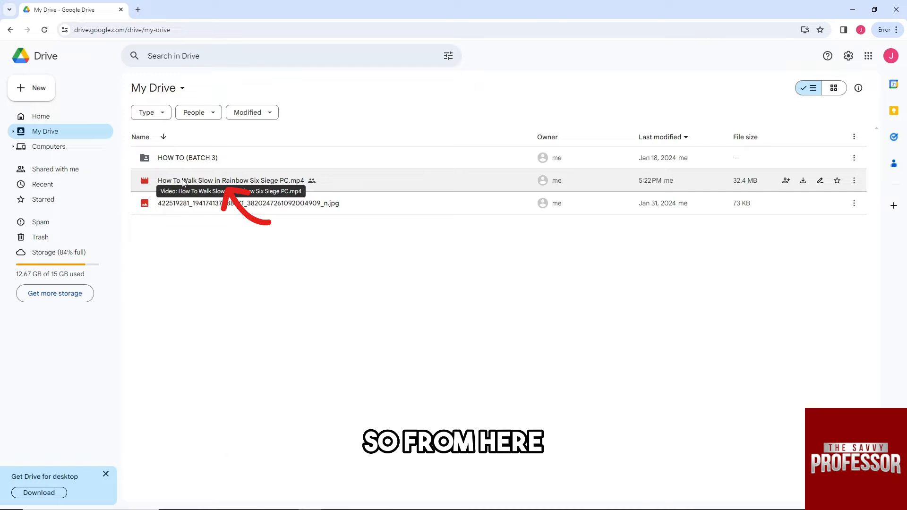
# Open the context menu for 'How To Walk Slow in Rainbow Six Siege PC.mp4' in My Drive.
pyautogui.rightClick(229, 180)
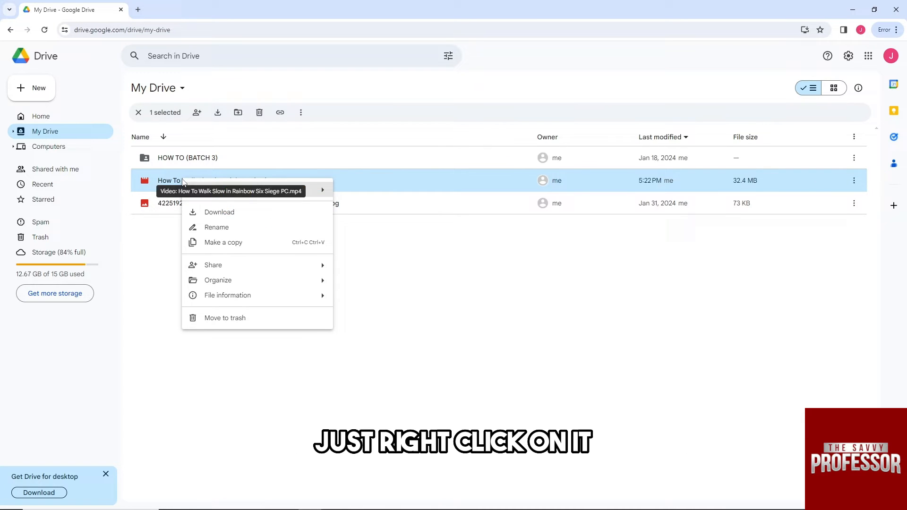
pyautogui.moveTo(212, 265)
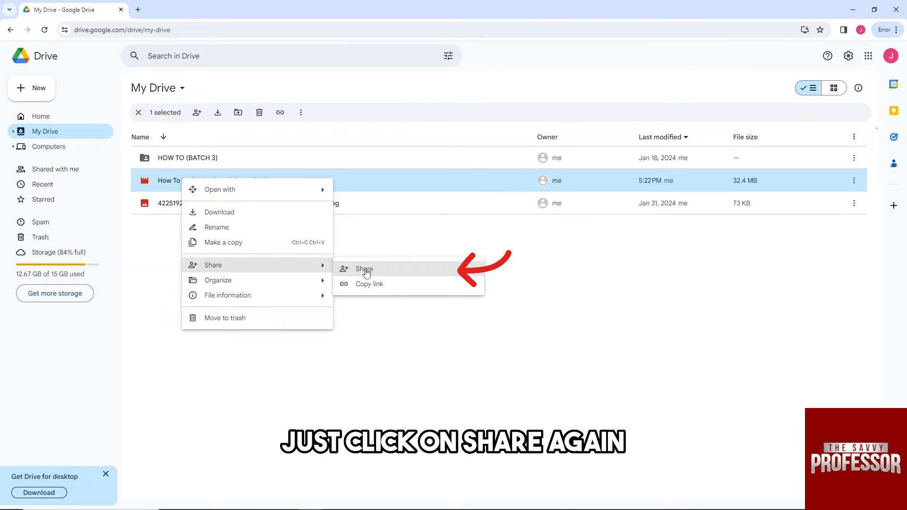
# Set the video's general access to 'Anyone with the link' as viewer and close sharing.
pyautogui.click(363, 269)
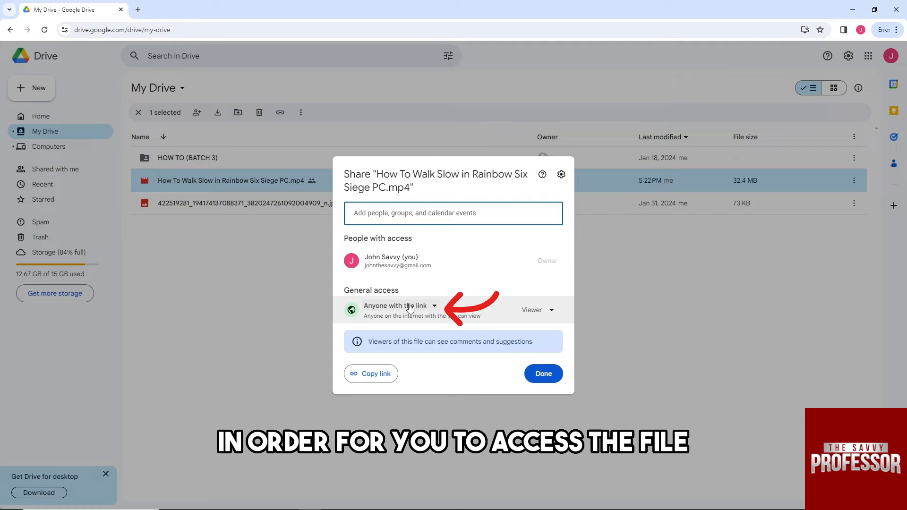
pyautogui.click(398, 306)
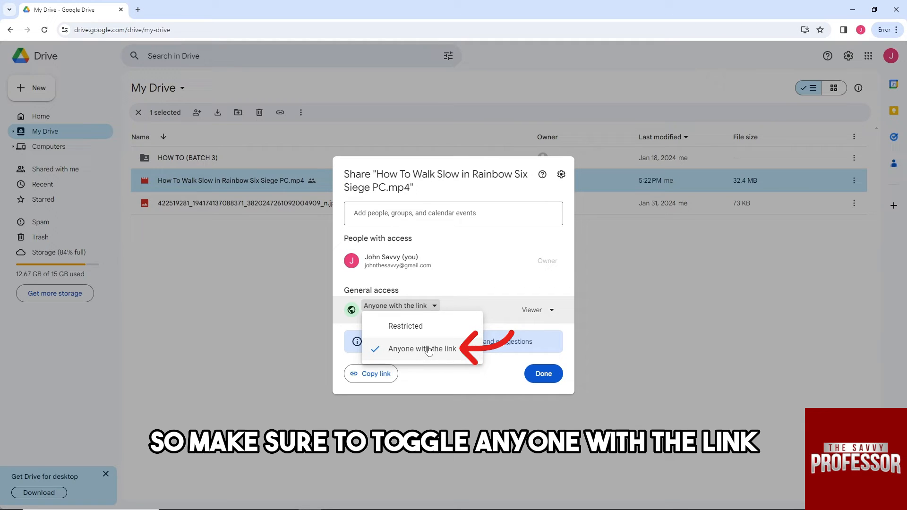
pyautogui.click(421, 348)
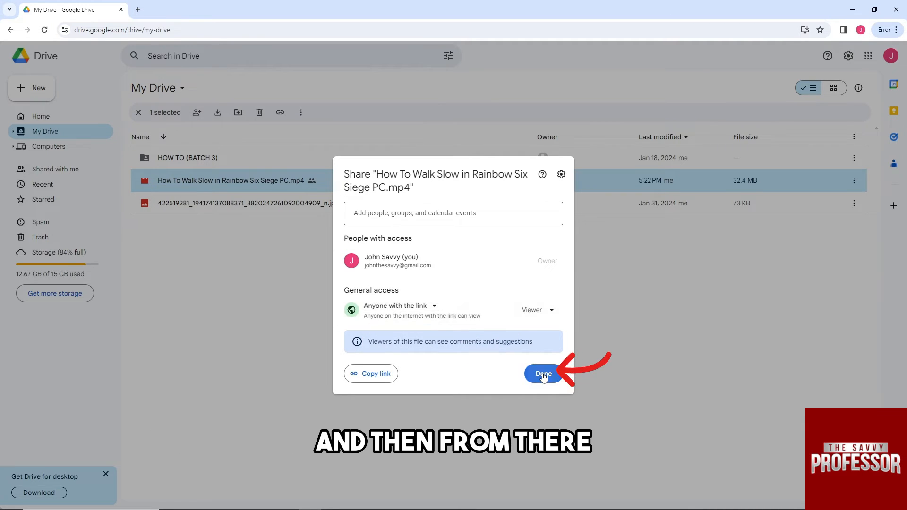
pyautogui.click(541, 373)
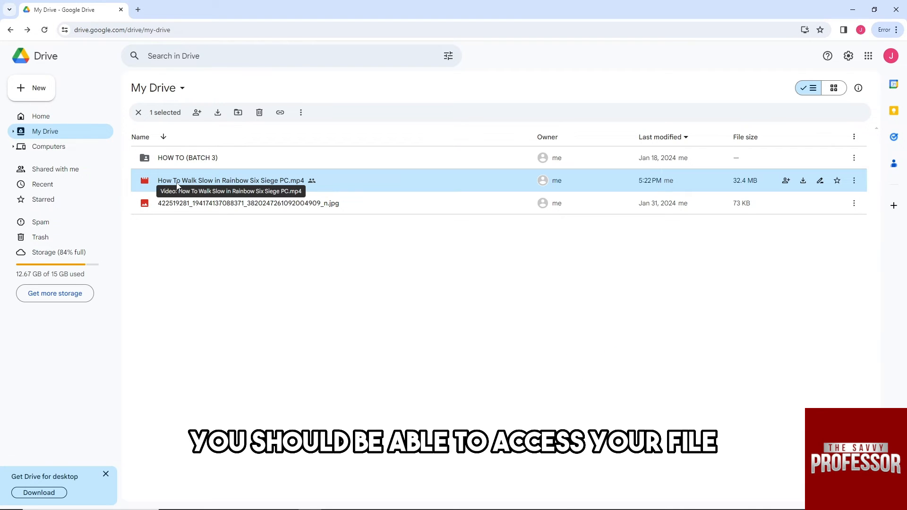
# Switch to the 'Shared with me' page from the left sidebar.
pyautogui.click(55, 169)
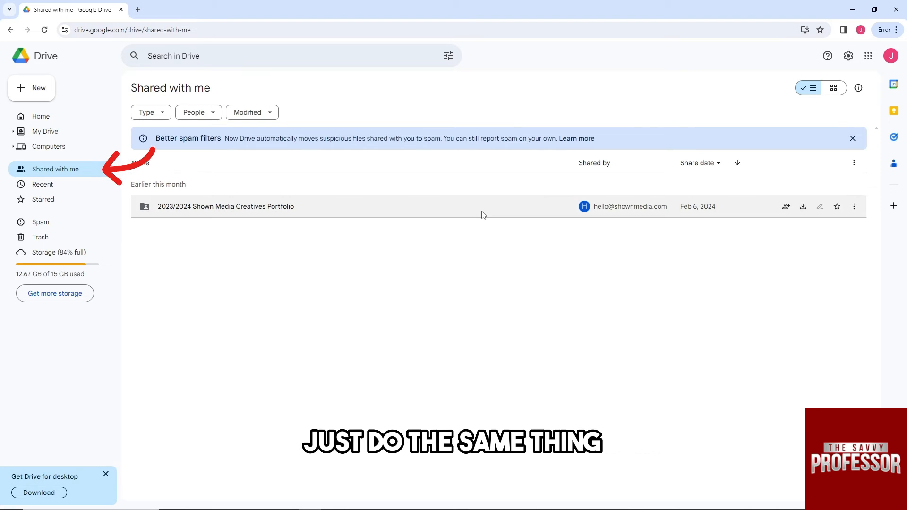
pyautogui.moveTo(636, 210)
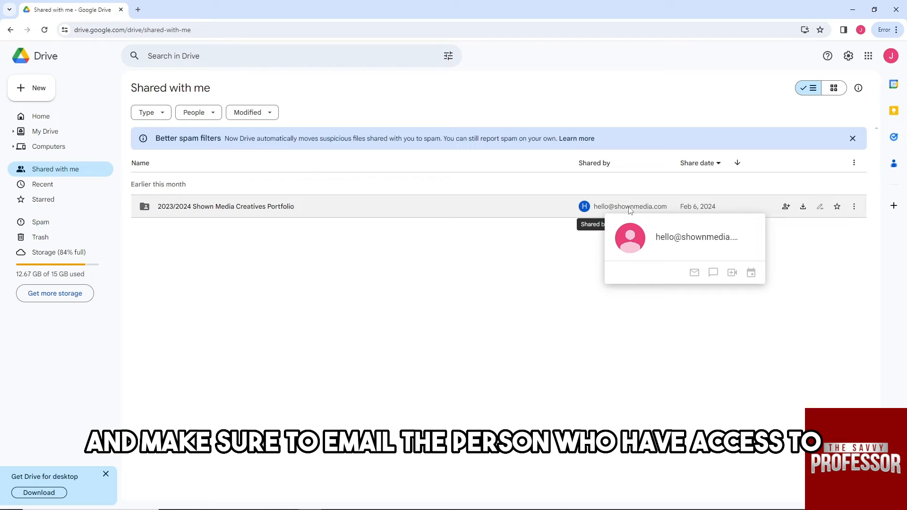
pyautogui.moveTo(612, 211)
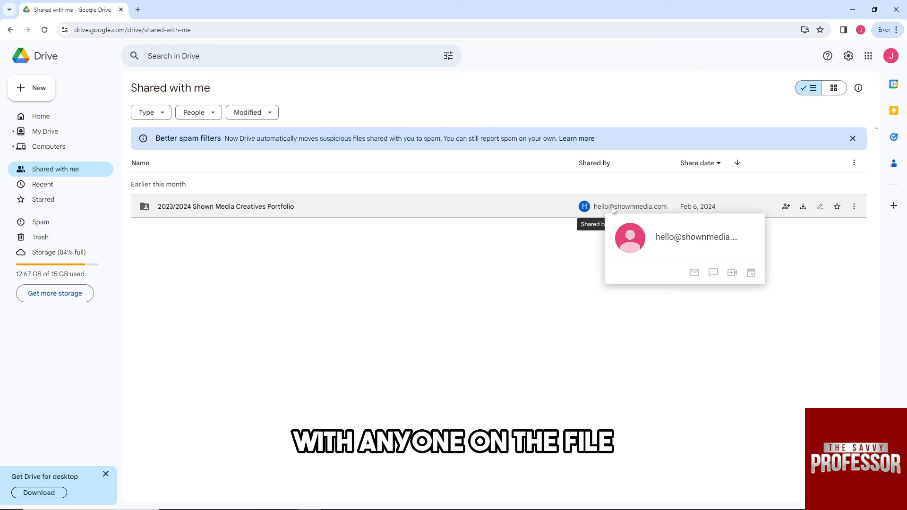
pyautogui.moveTo(404, 255)
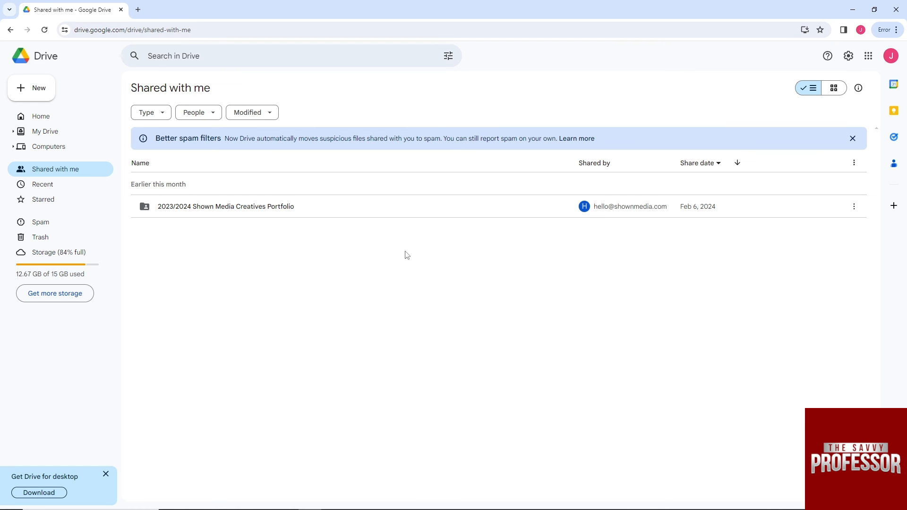